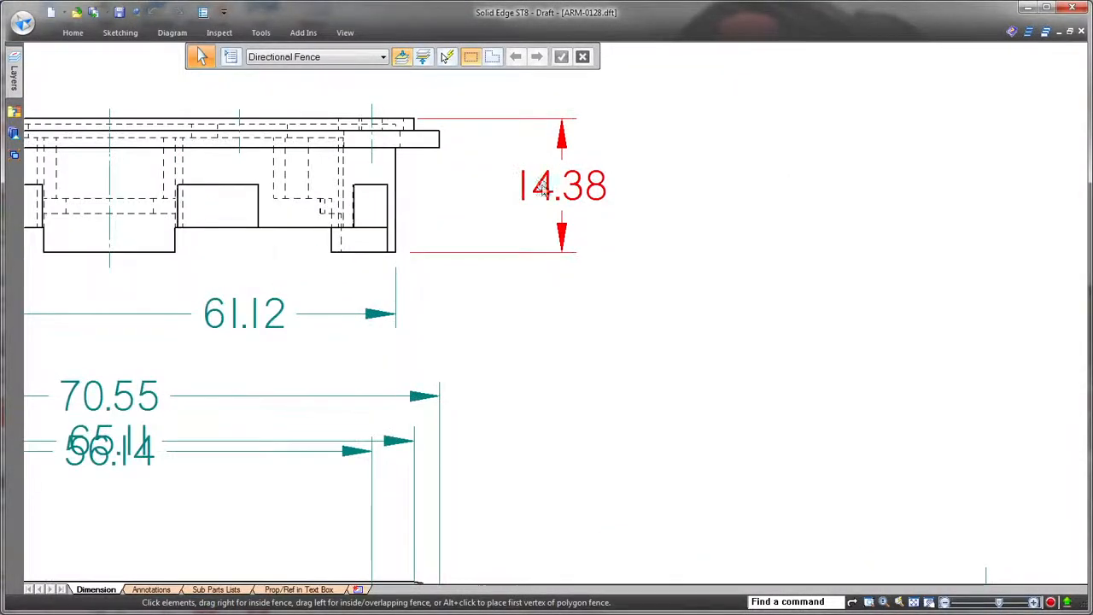
Select the 14.38 height dimension for editing on the Dimension sheet.
left_click(562, 186)
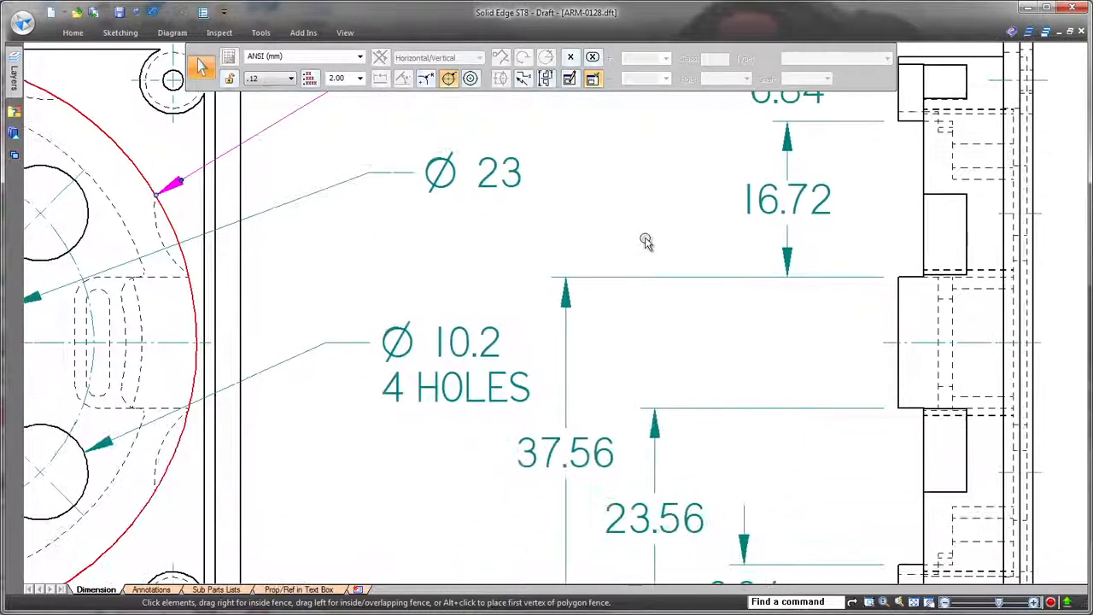
Flip the 11.22 dimension's terminators outside its extension lines, then select the 6.84 dimension.
scroll("down", 3)
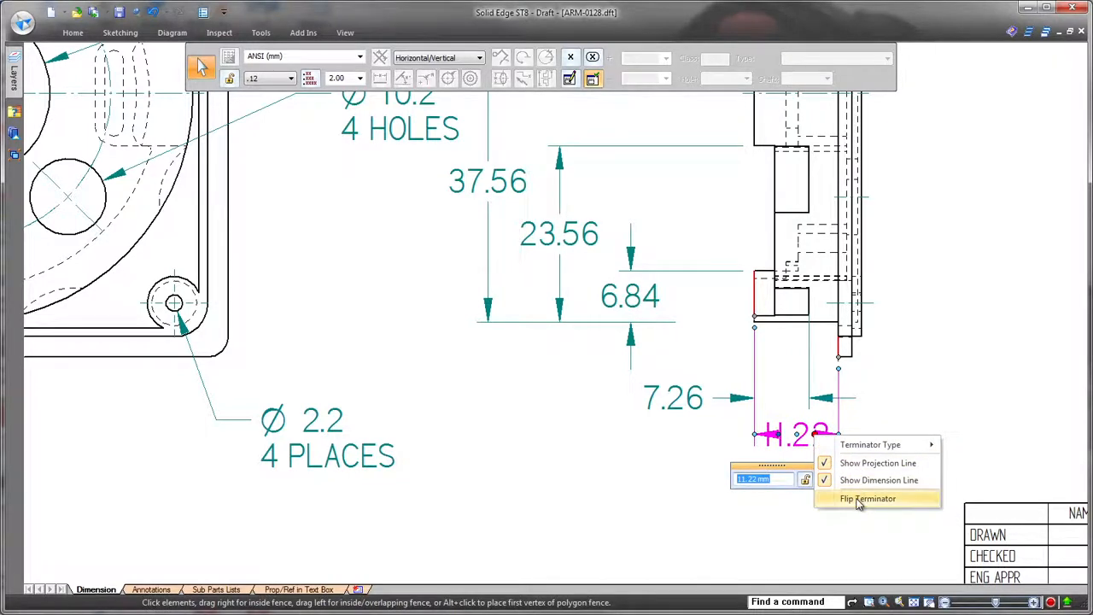
left_click(868, 498)
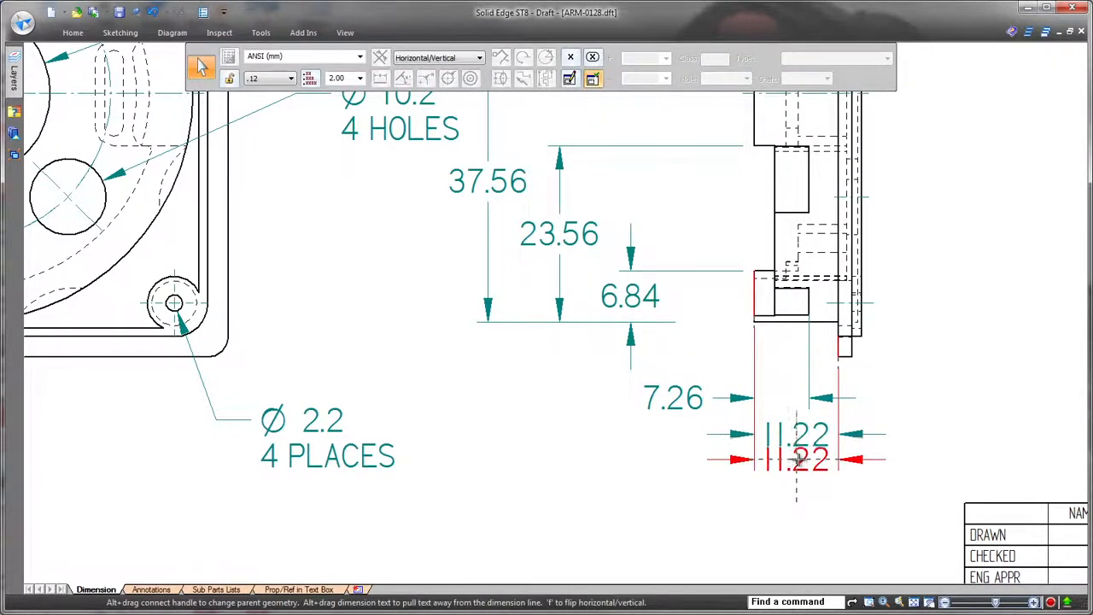
right_click(798, 459)
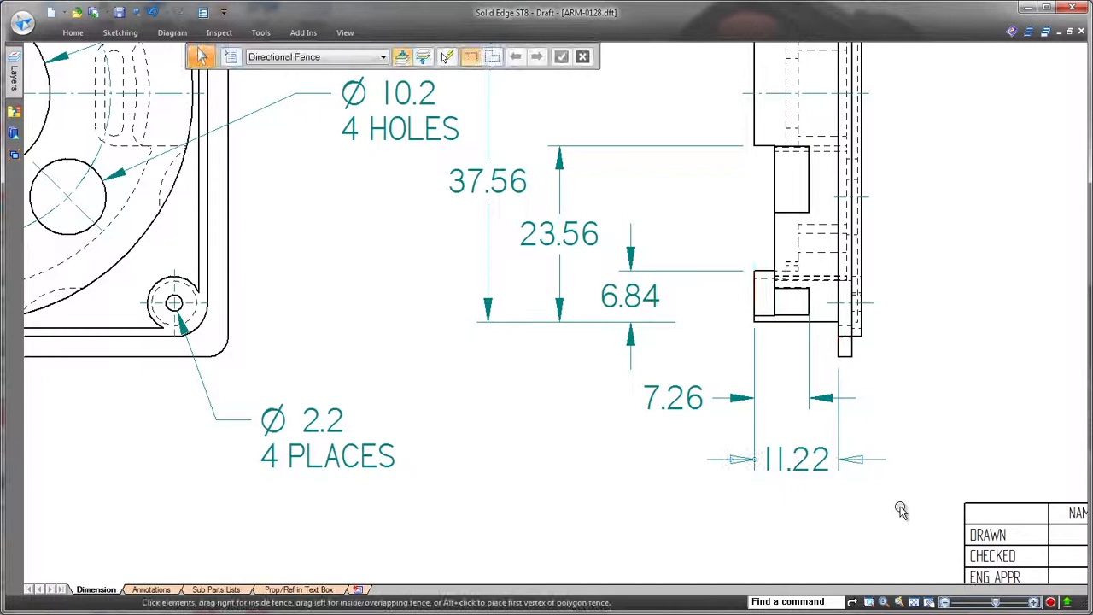
left_click(630, 296)
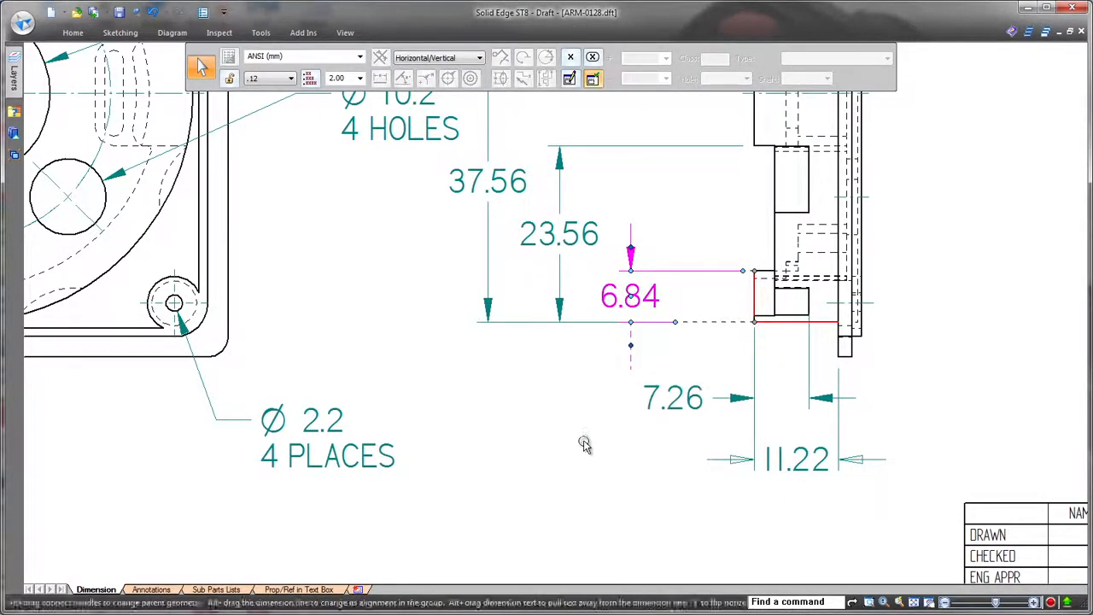
mouse_move(652, 348)
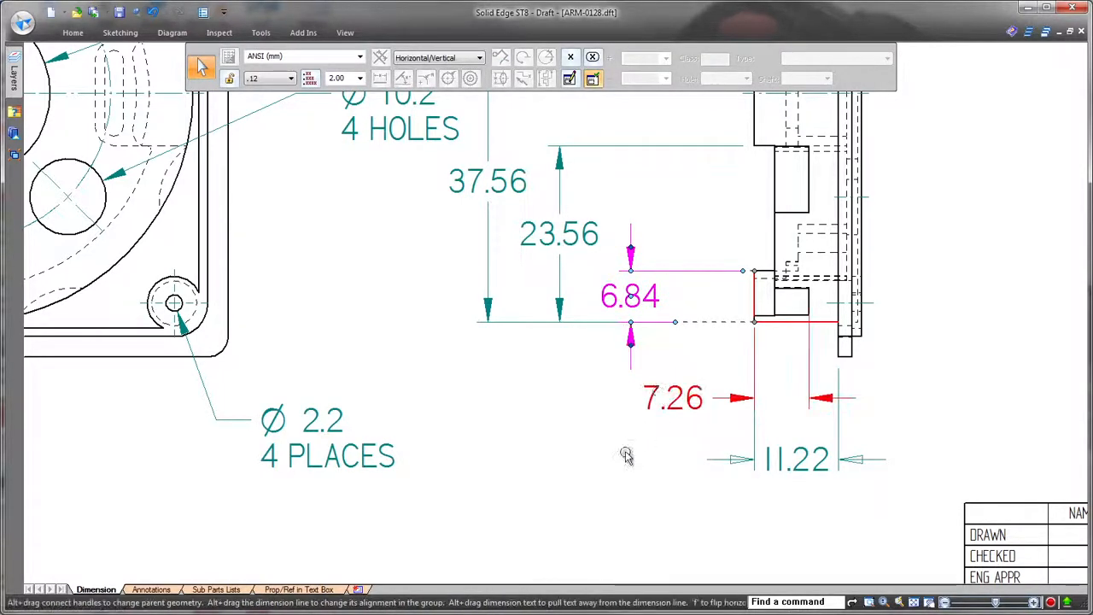
Switch to the Annotations sheet.
left_click(151, 589)
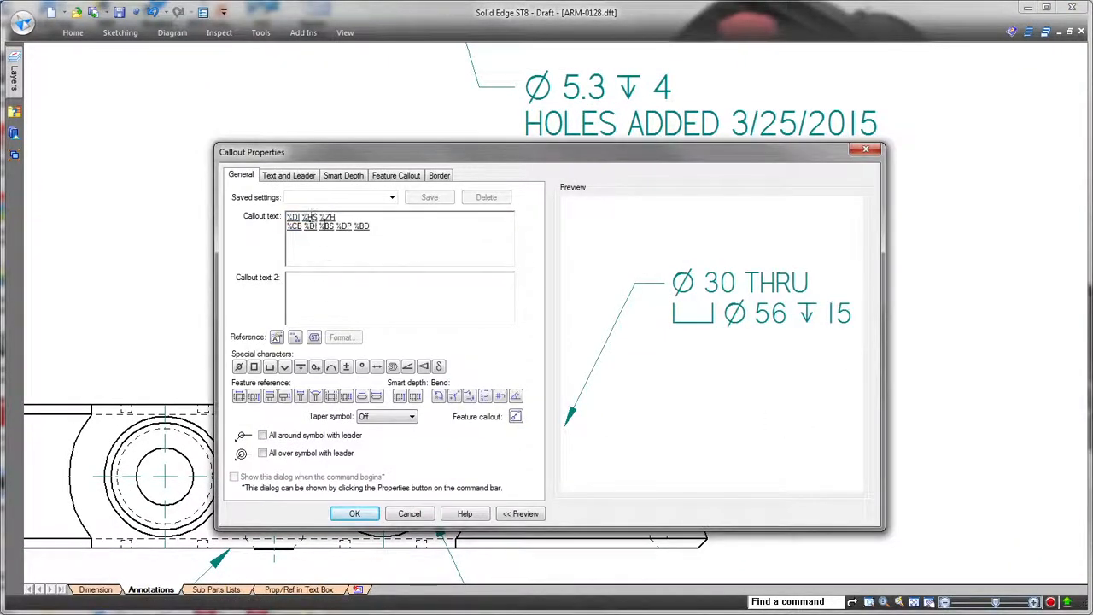
Format the counterbore diameter %BS with round-off precision so it reads Ø 56.0022.
left_click(341, 336)
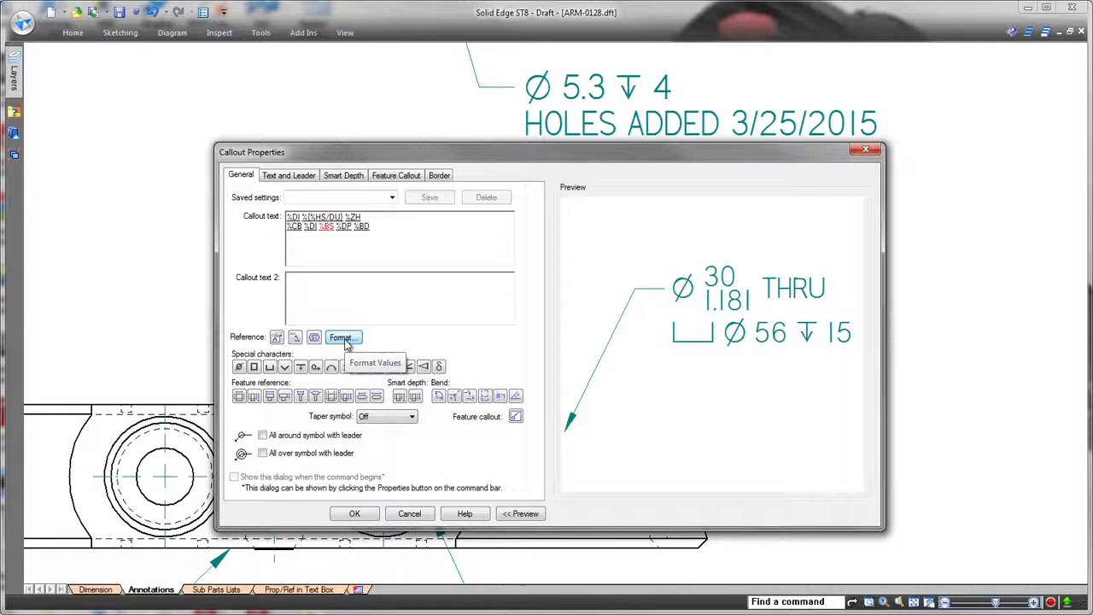
left_click(343, 338)
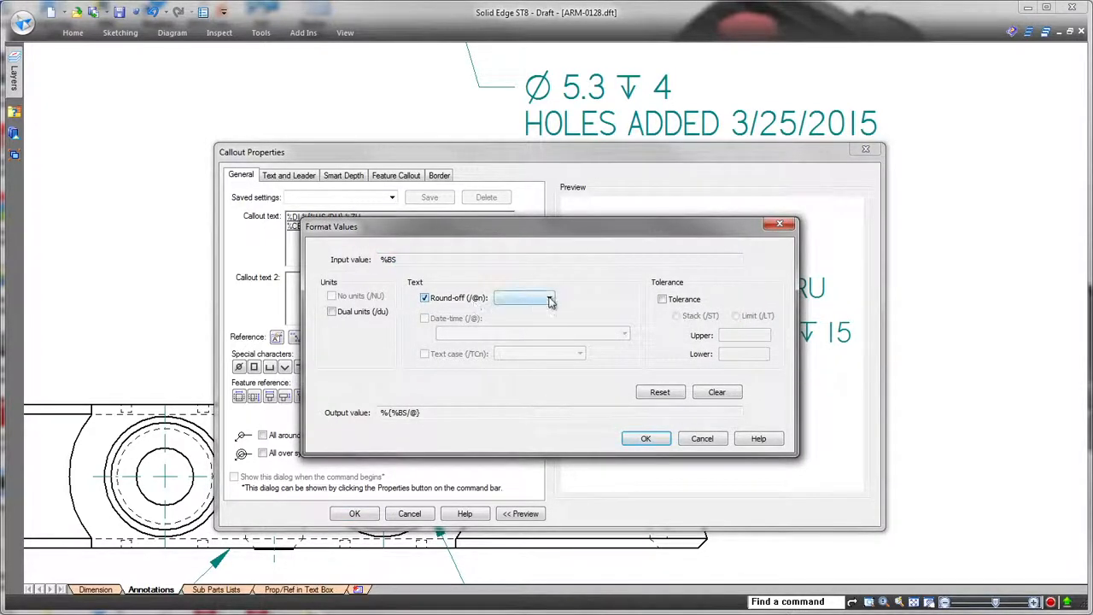
left_click(645, 438)
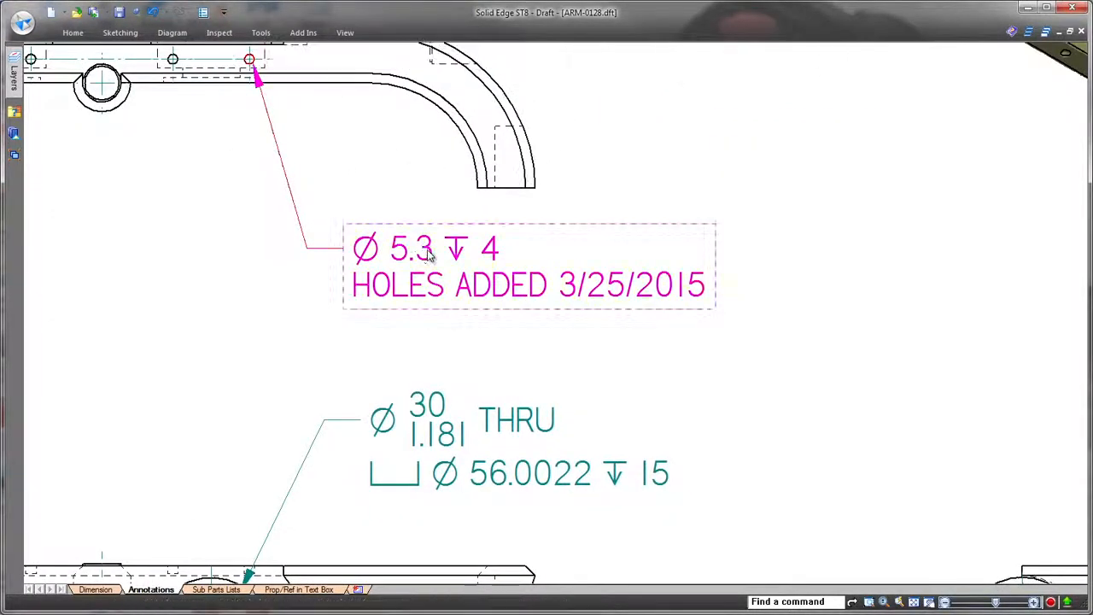
double_click(425, 247)
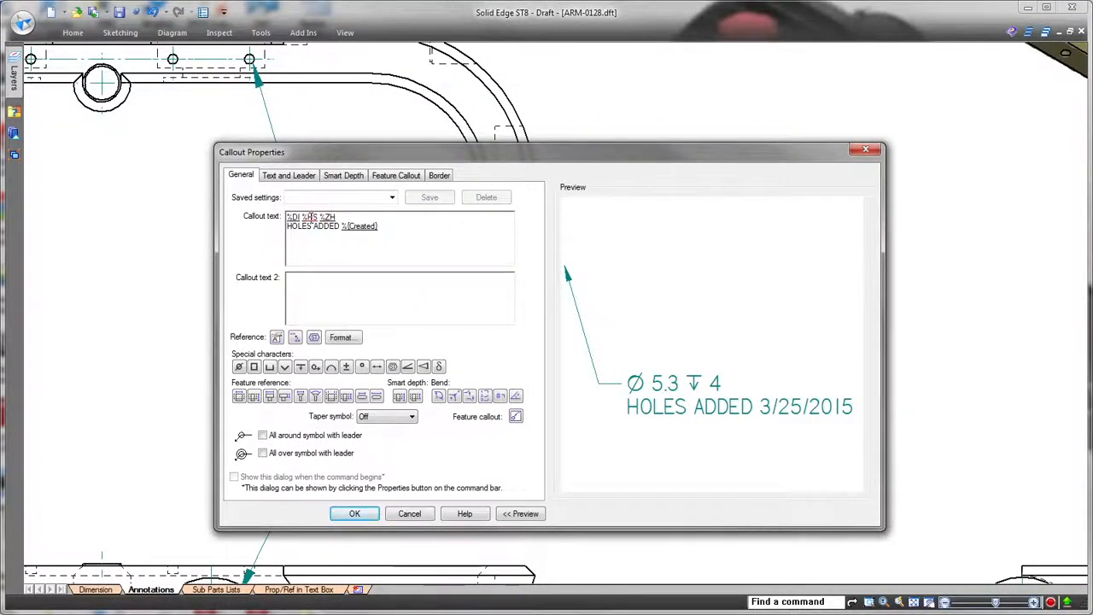
Give the Ø 5.3 hole size %HS a stacked .005/.002 tolerance.
left_click(343, 336)
type(".005")
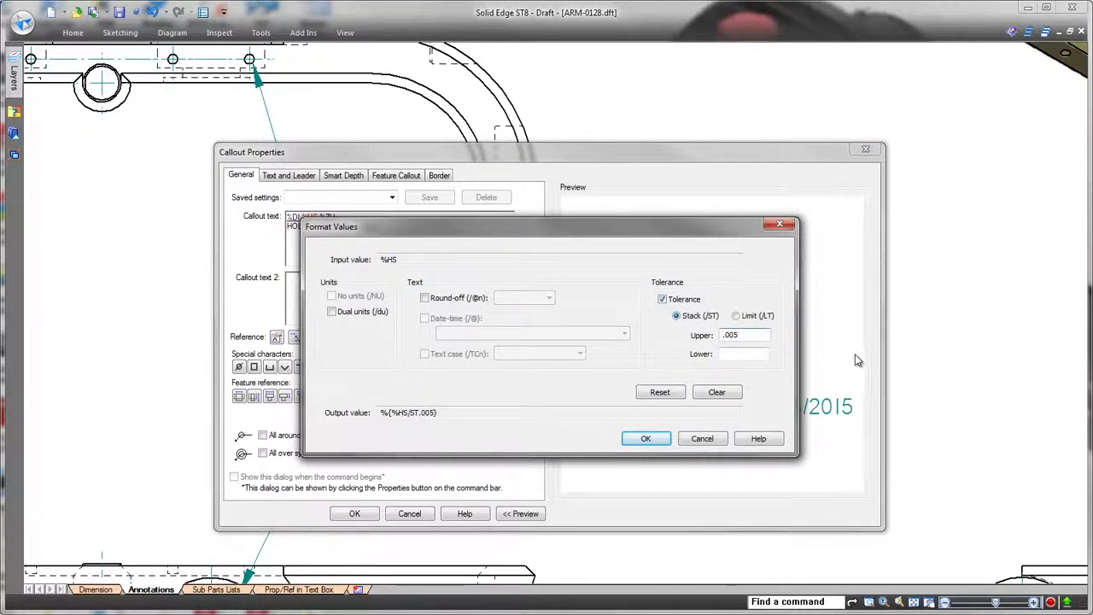
type(".002")
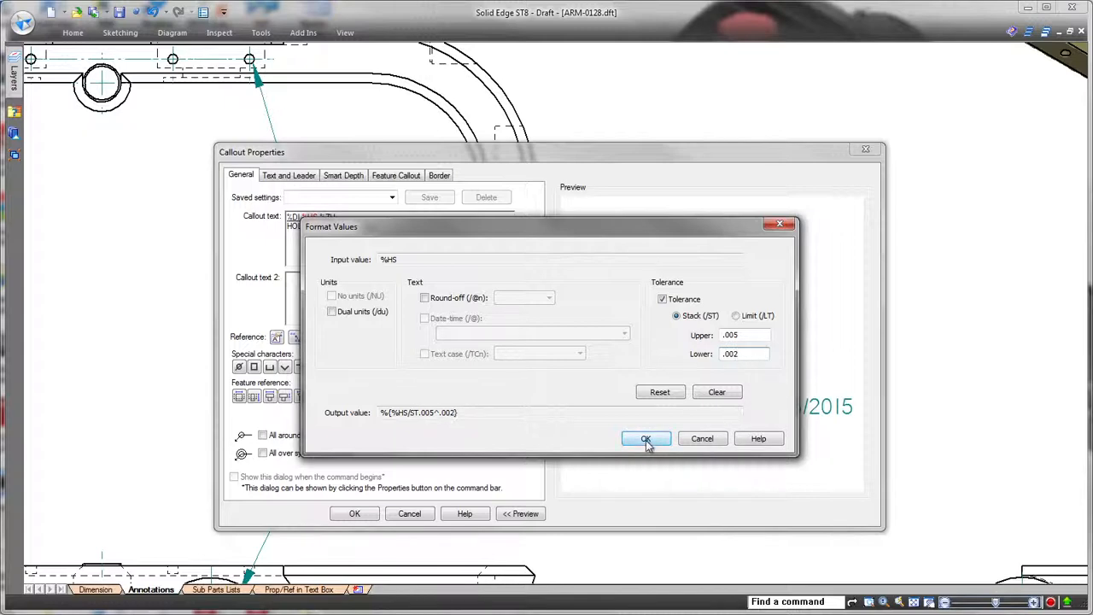
left_click(645, 438)
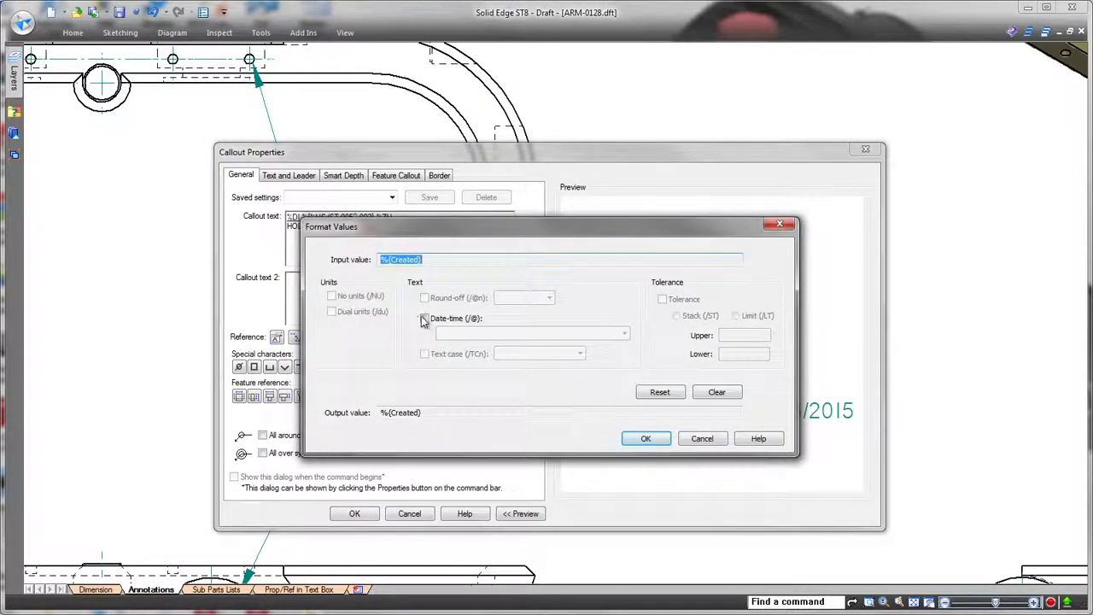
Format %{Created} as dddd, MMMM dd, yyyy in uppercase and apply the callout.
left_click(424, 318)
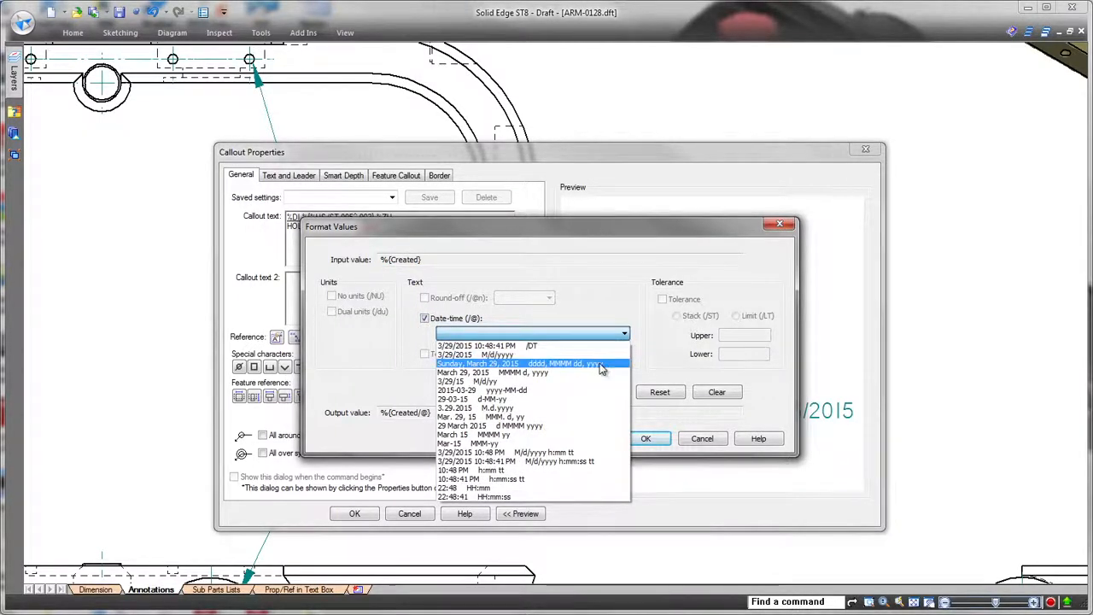
left_click(646, 438)
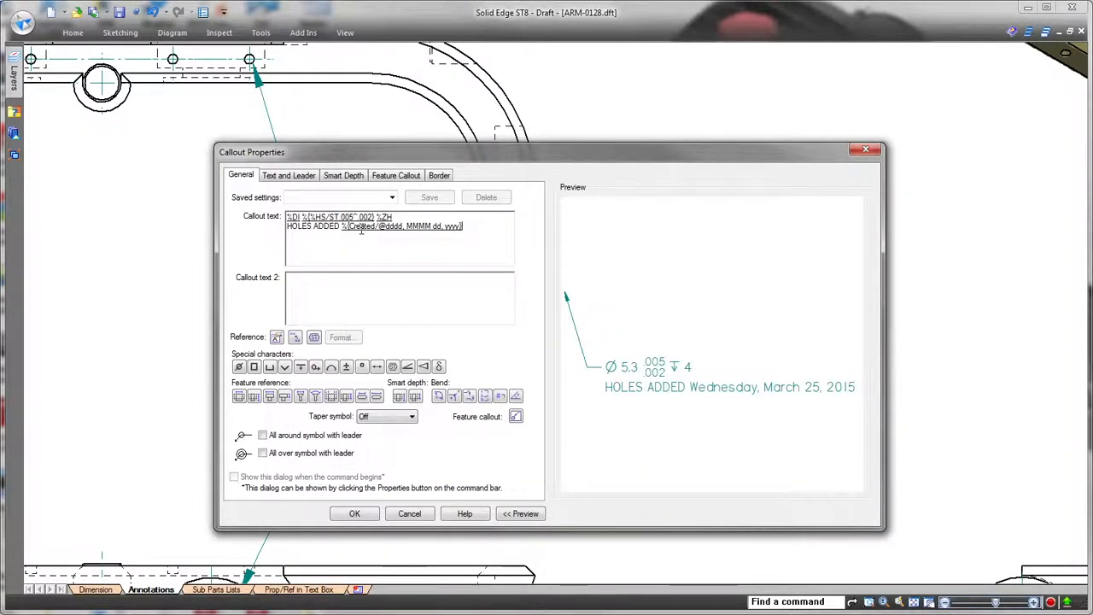
left_click(342, 337)
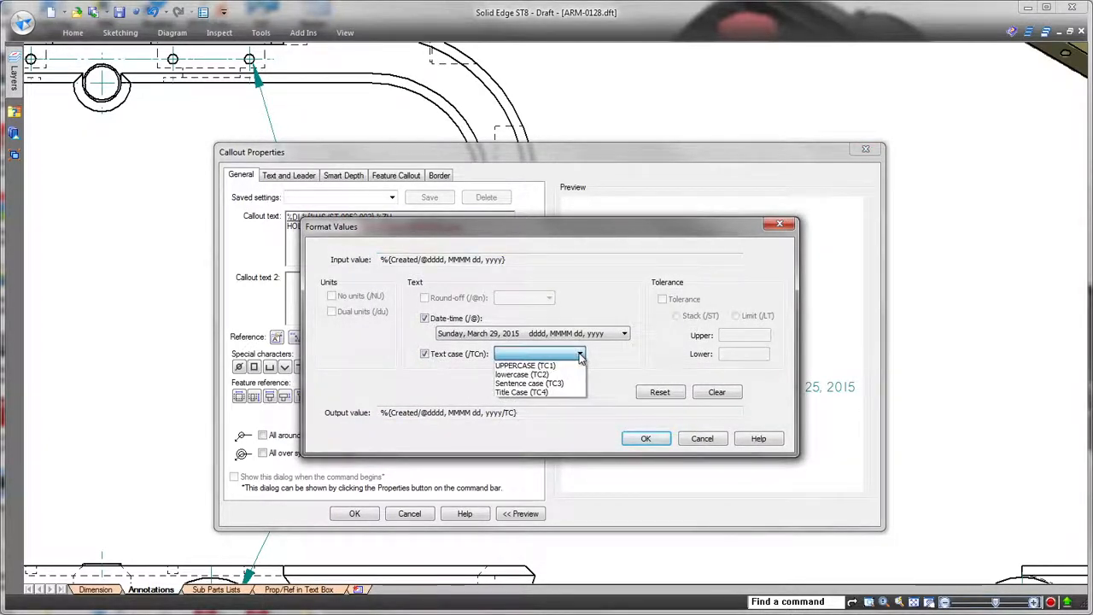
left_click(646, 438)
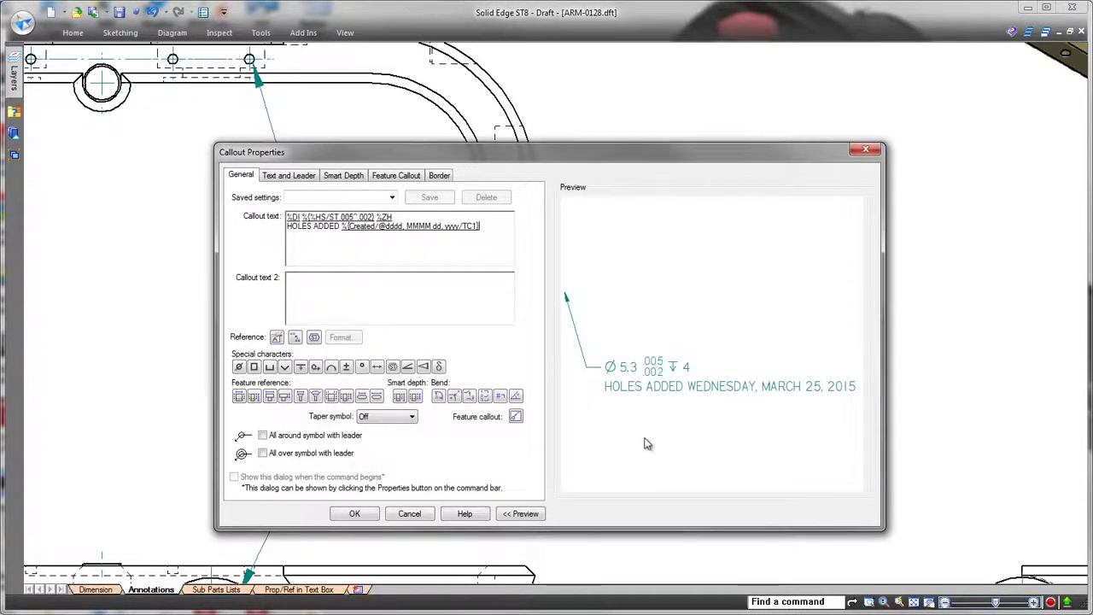
left_click(353, 513)
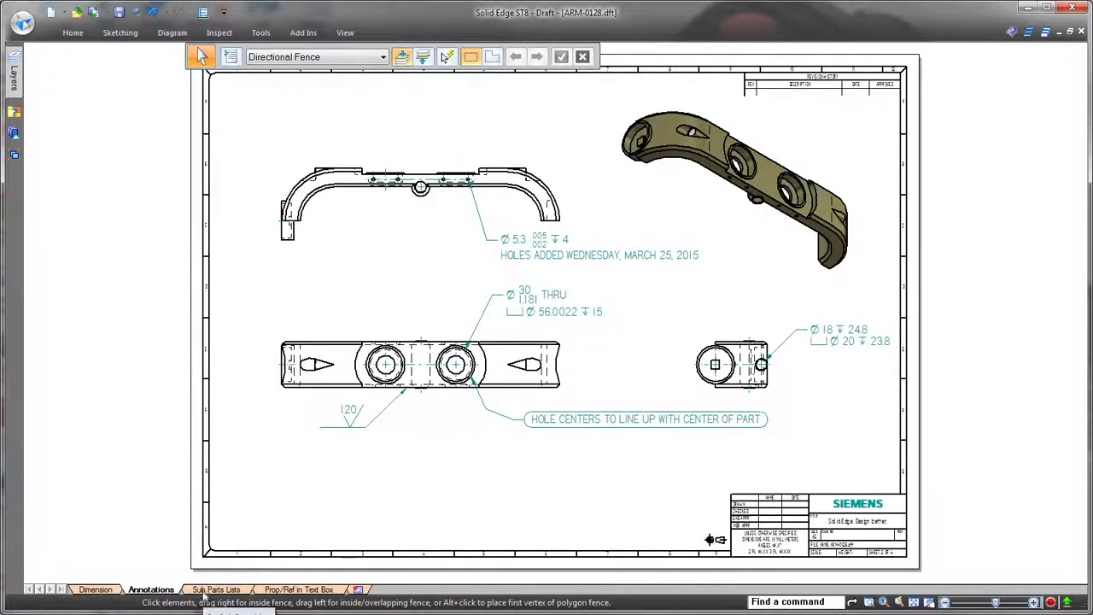
On the Sub Parts Lists sheet, choose MOTOR MODULE ASMB as the parts list assembly.
left_click(216, 589)
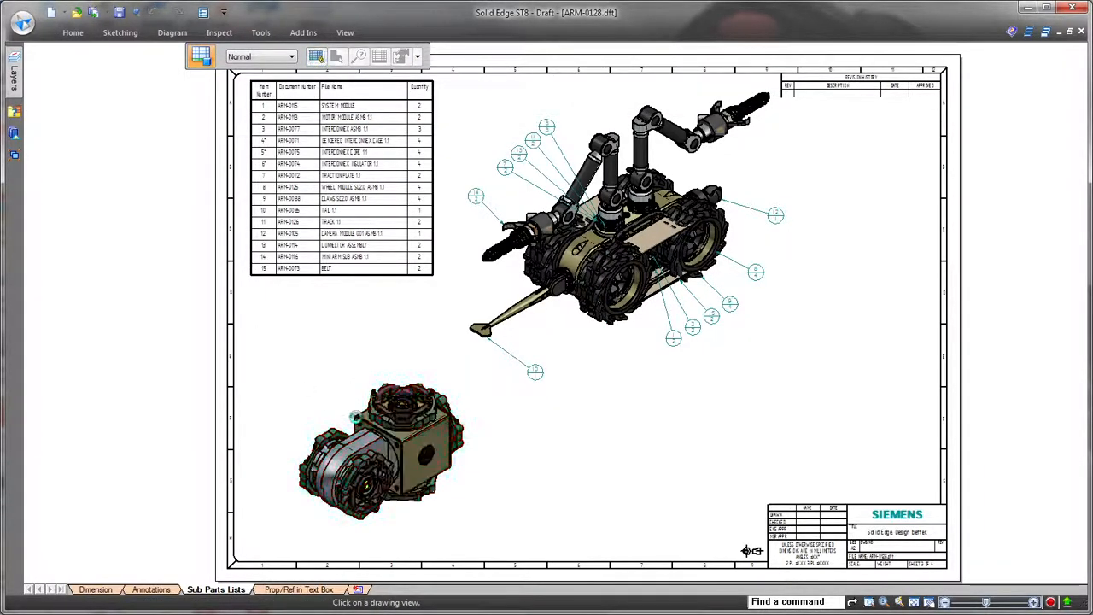
left_click(359, 56)
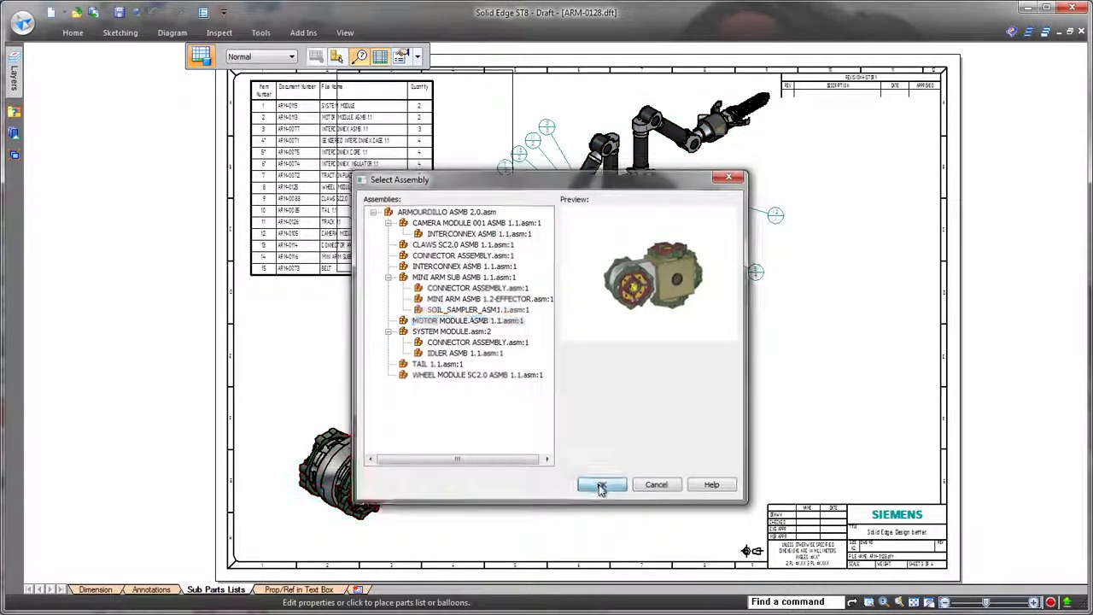
left_click(602, 484)
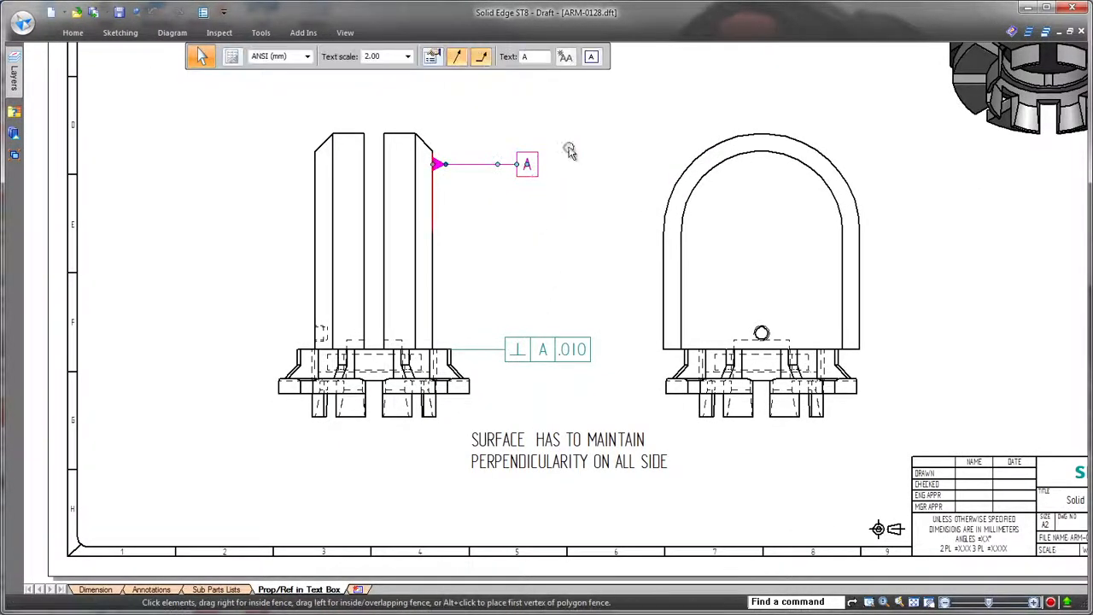
Rename the datum to A-A and insert property text linking it after SURFACE in the note.
type("A-A")
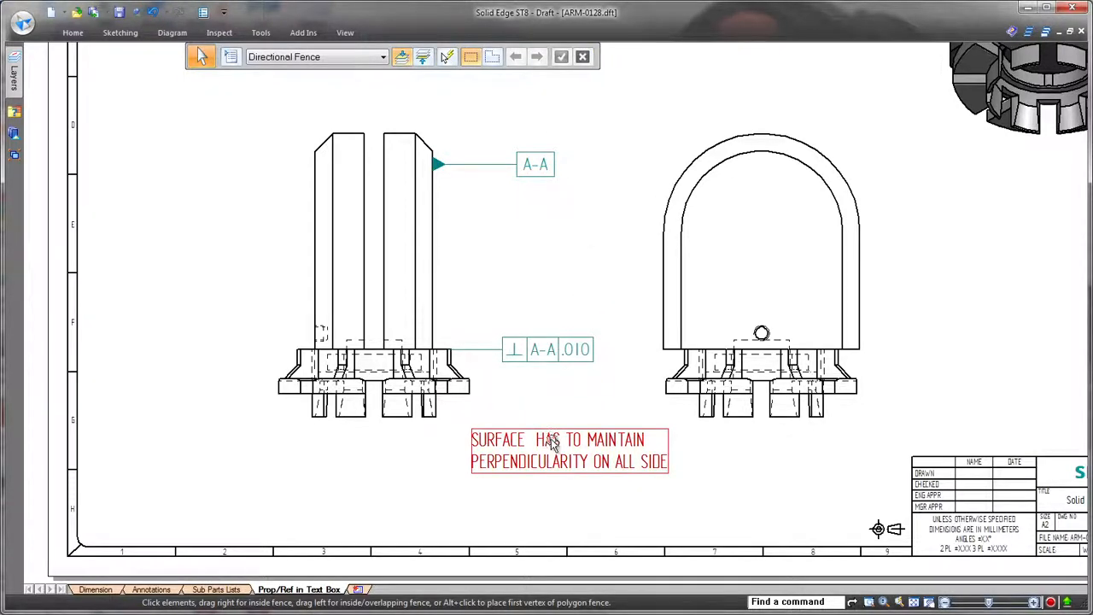
double_click(568, 450)
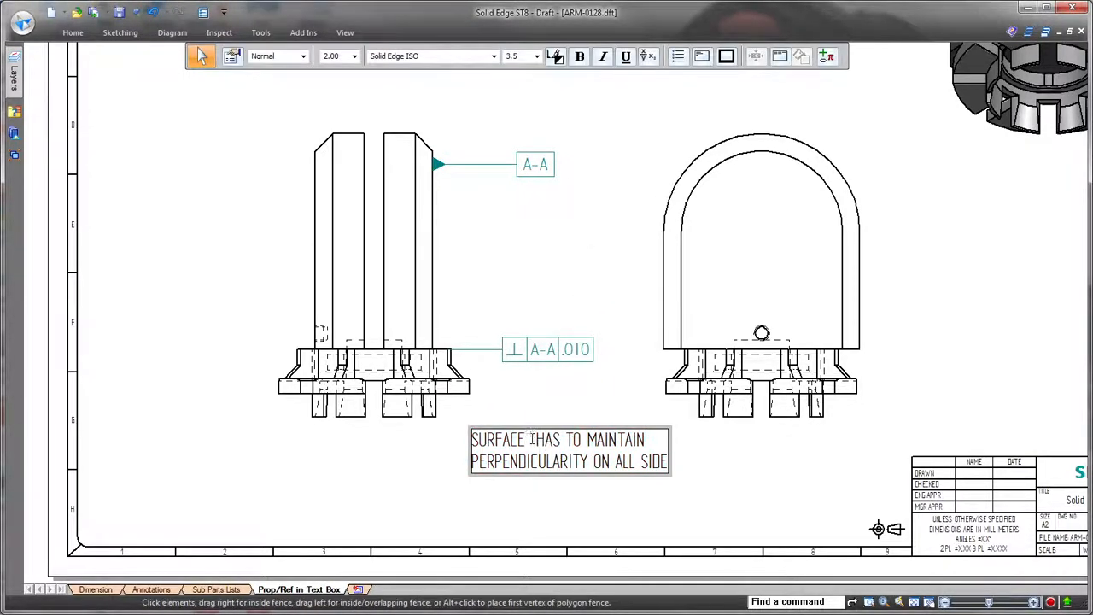
left_click(827, 56)
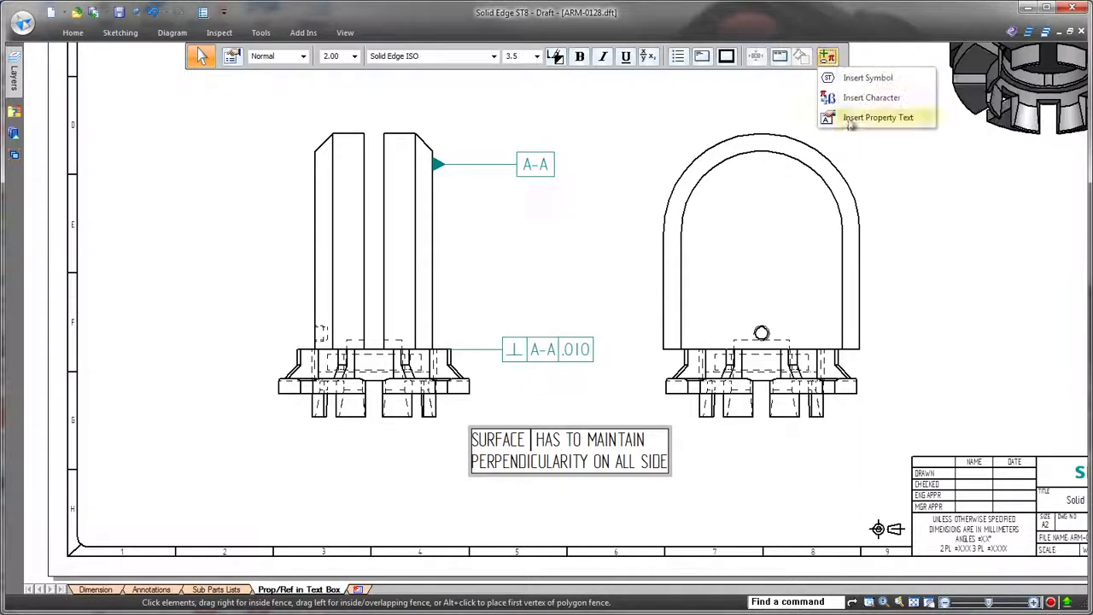
left_click(878, 117)
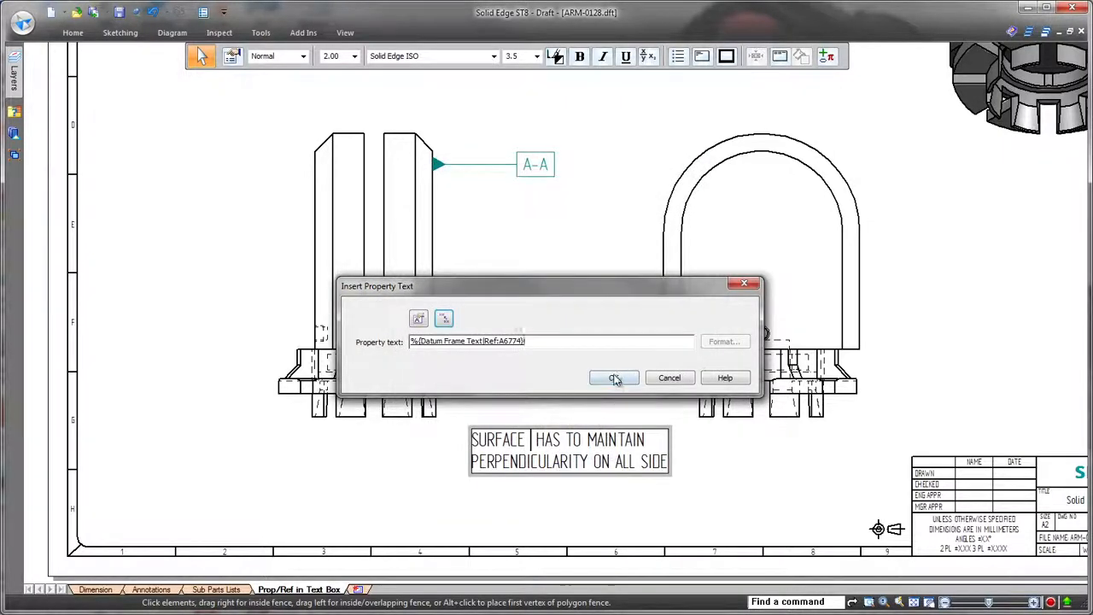
left_click(614, 377)
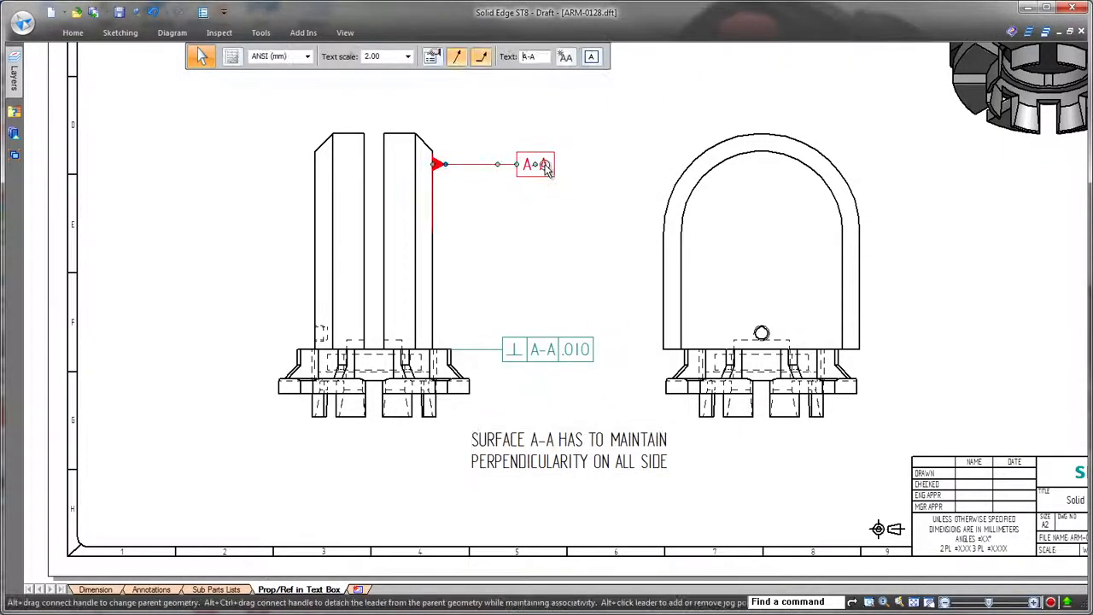
mouse_move(482, 57)
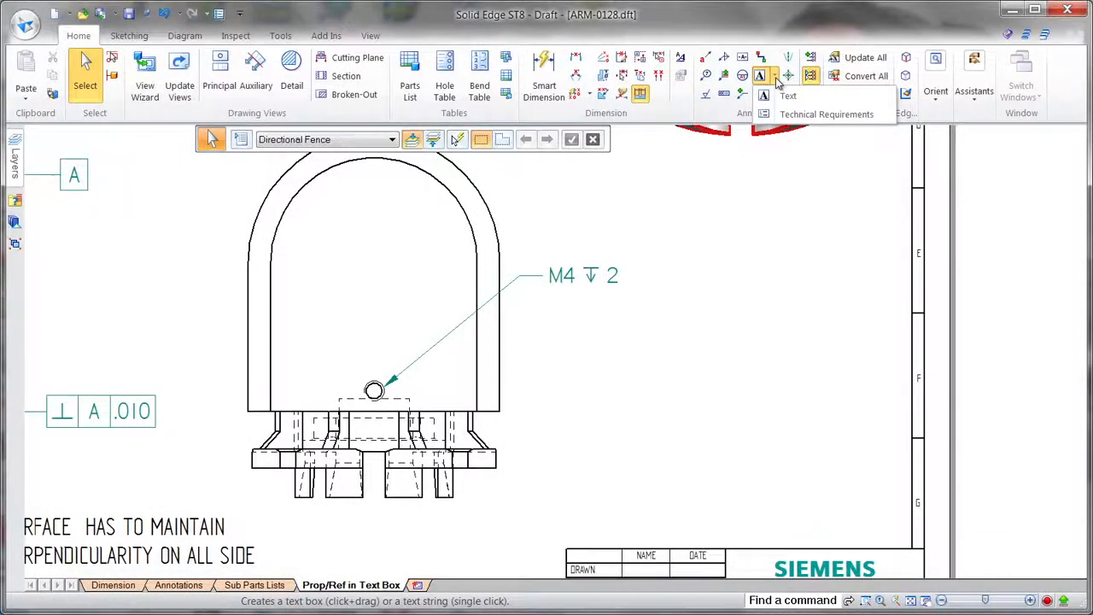
Enter ALL DIMENSIONS MUST BE CHECKED, STAMP PART NUMBER HERE and GLUE ALL AREAS as technical requirements.
left_click(826, 113)
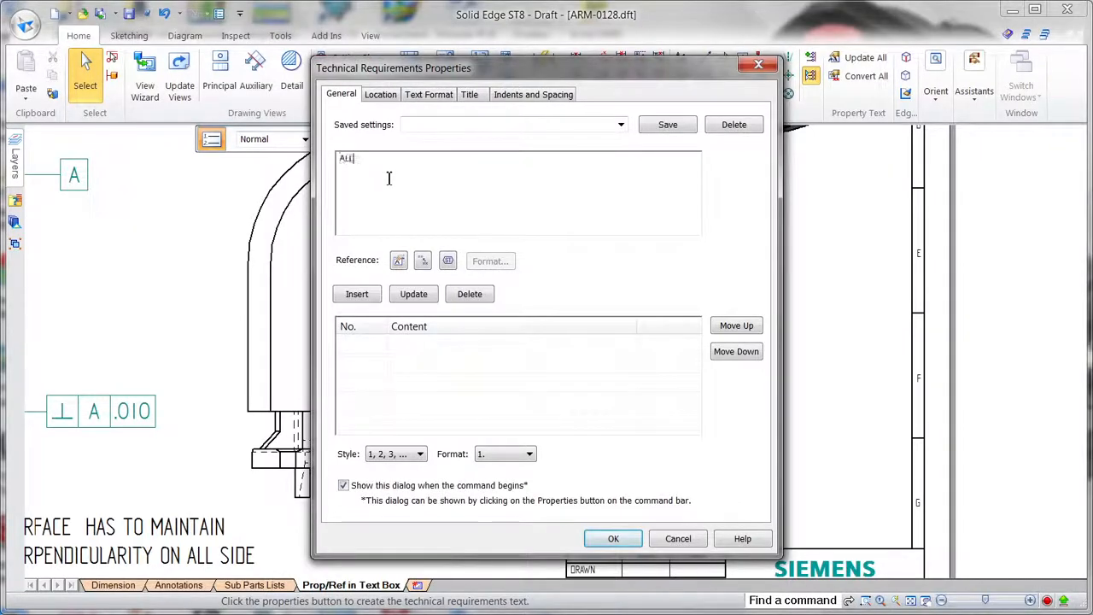
type("DIMENSIONS MUST BE CHEC")
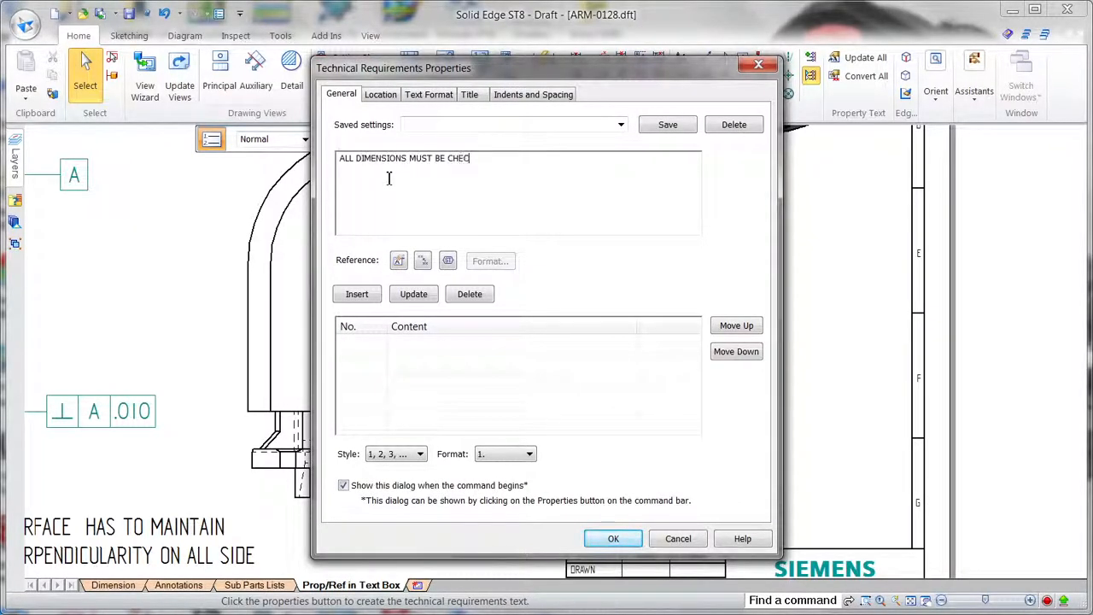
left_click(356, 294)
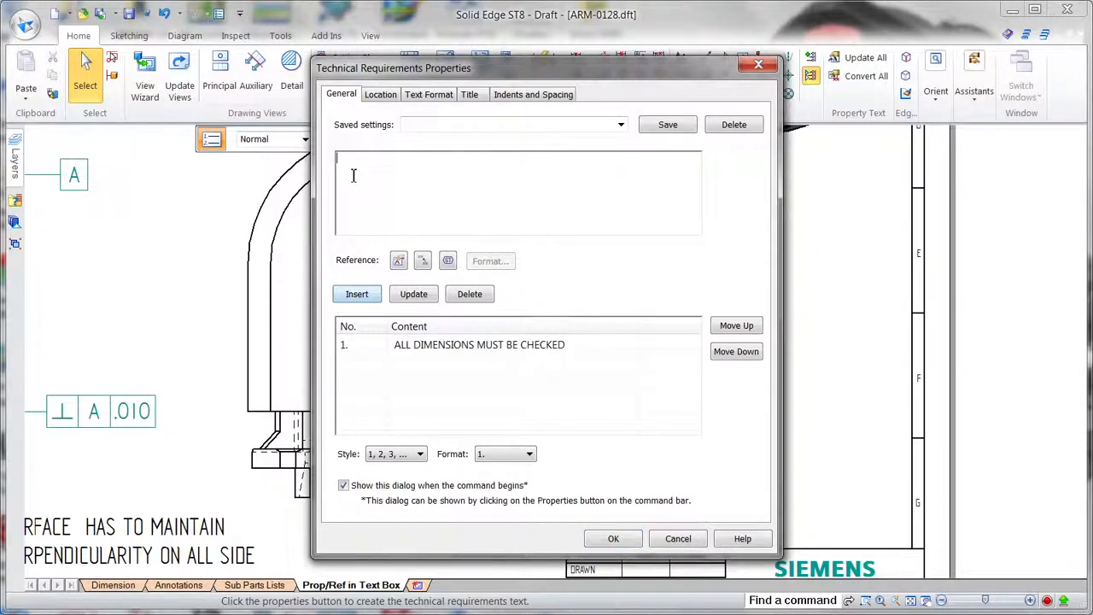
type("STAMP PART NUMBER HERE")
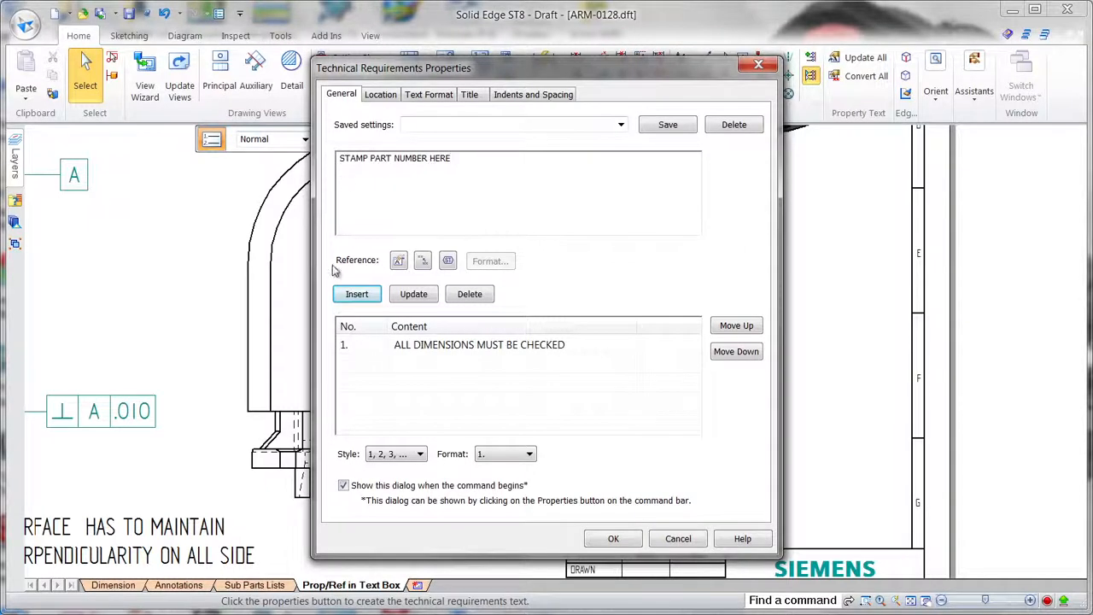
left_click(356, 294)
type("GLUE ALL AREAS")
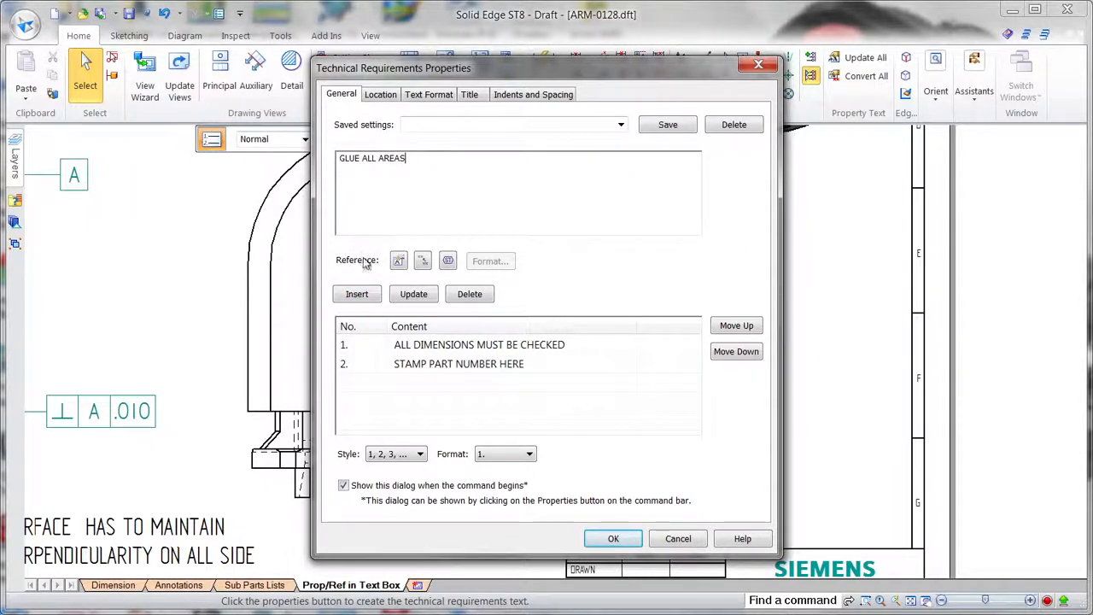
left_click(614, 538)
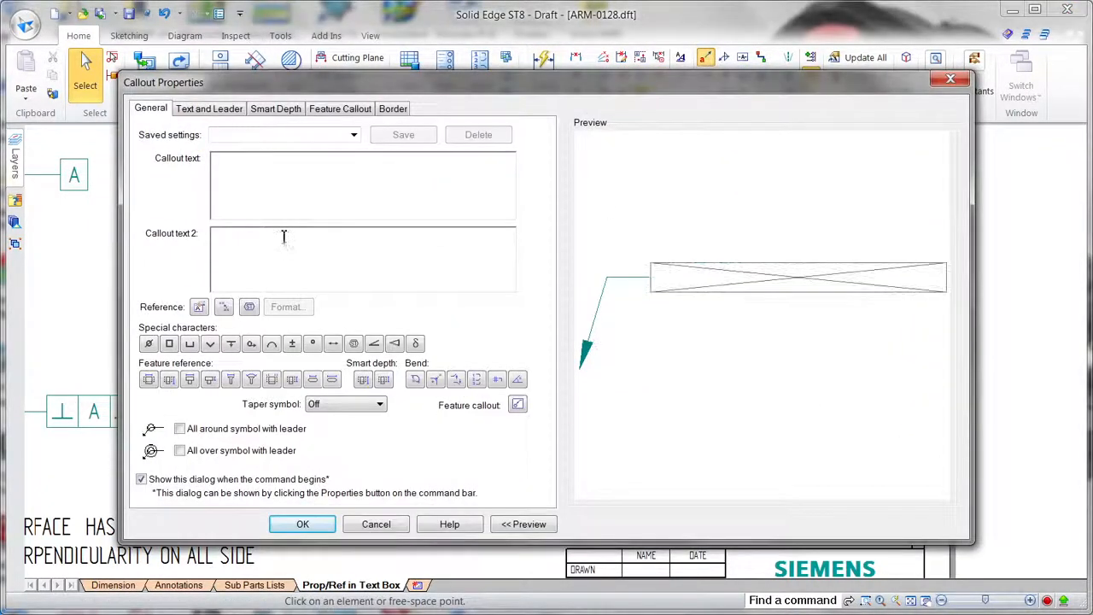
Reference technical requirement 2's item number so the callout reads SEE NO2, and confirm it.
left_click(198, 307)
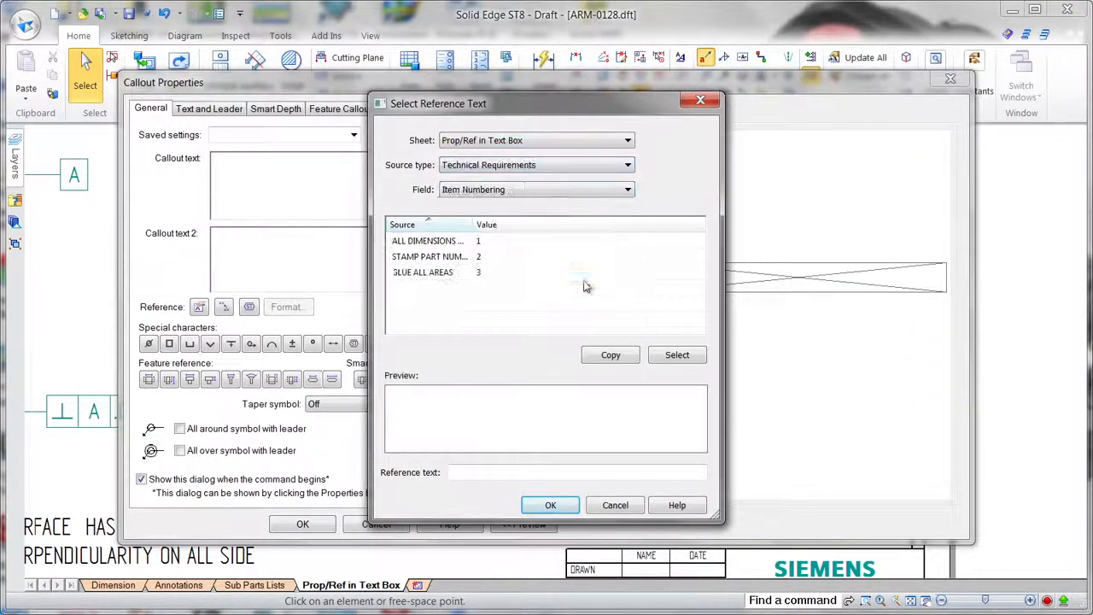
left_click(550, 505)
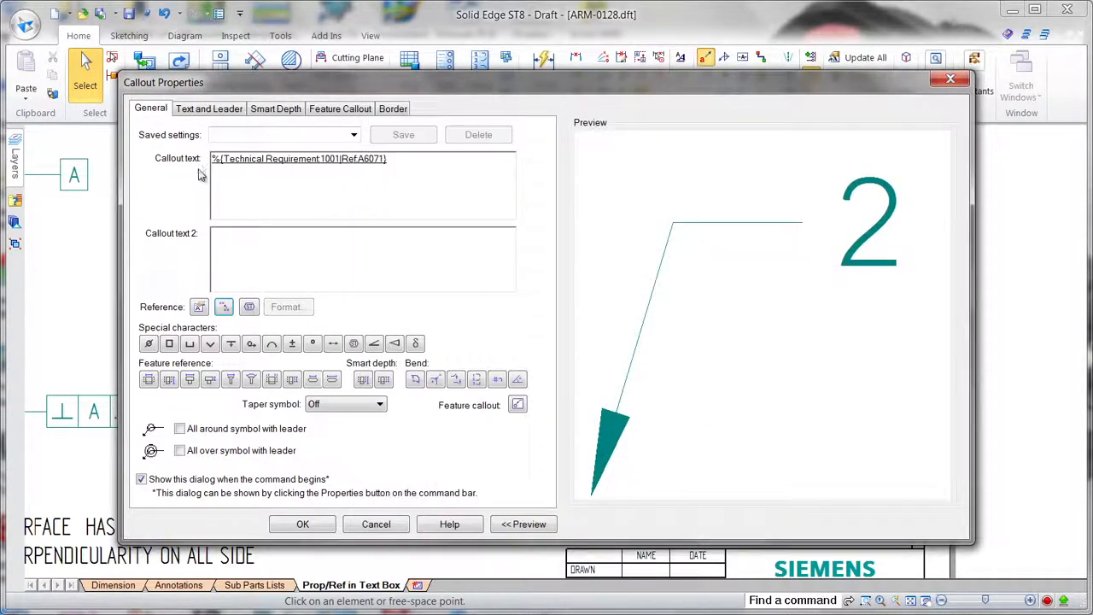
type("SEE NO2")
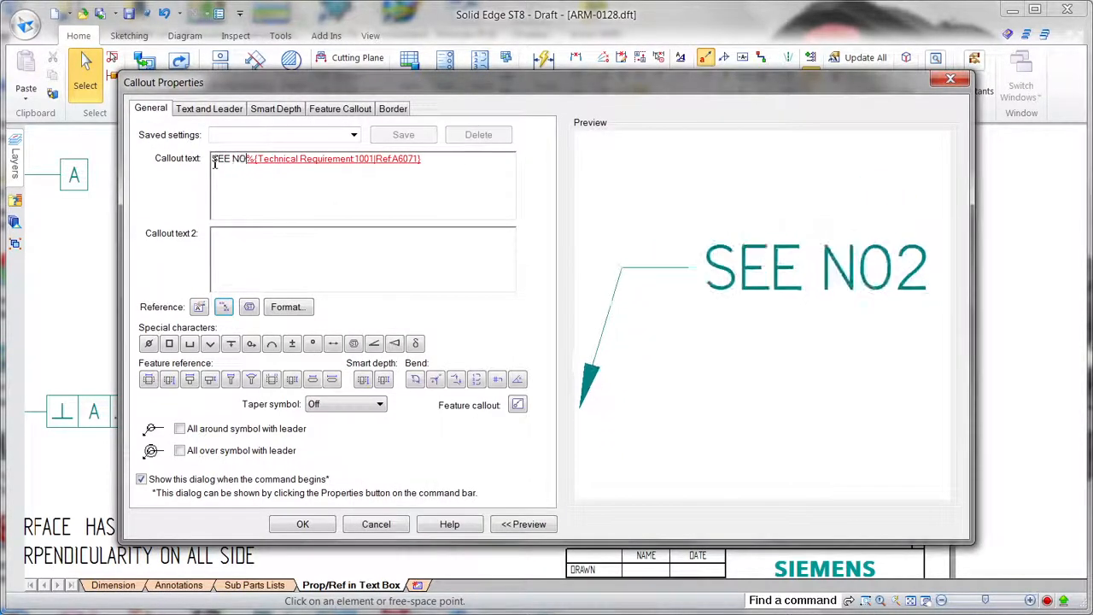
left_click(303, 523)
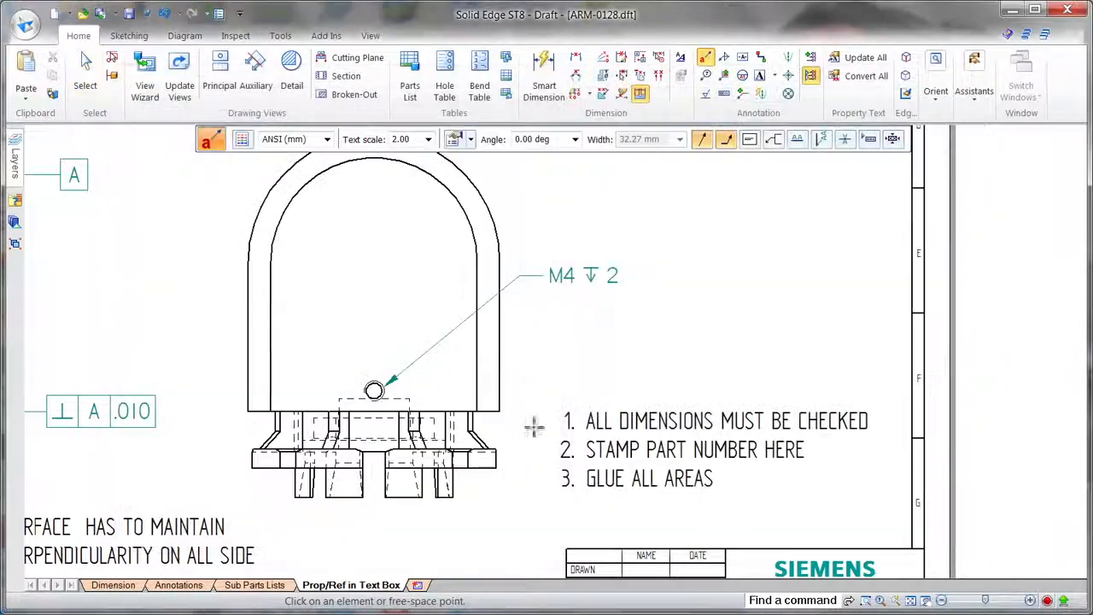